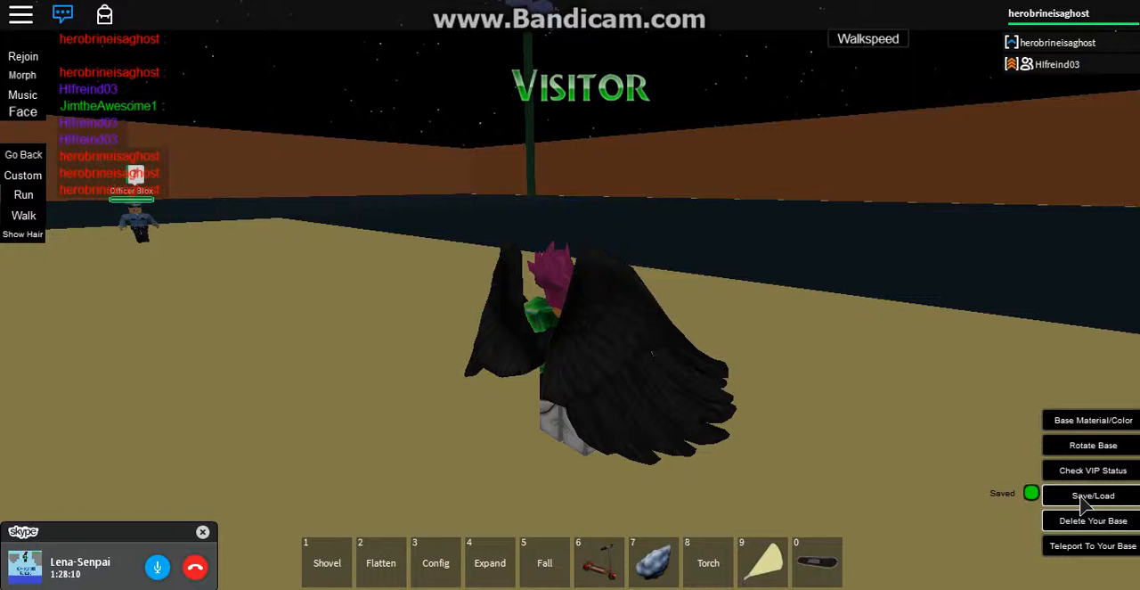
# Open the Save/Load button's menu showing Save, Load and Delete for the Visitor base.
pyautogui.click(1092, 494)
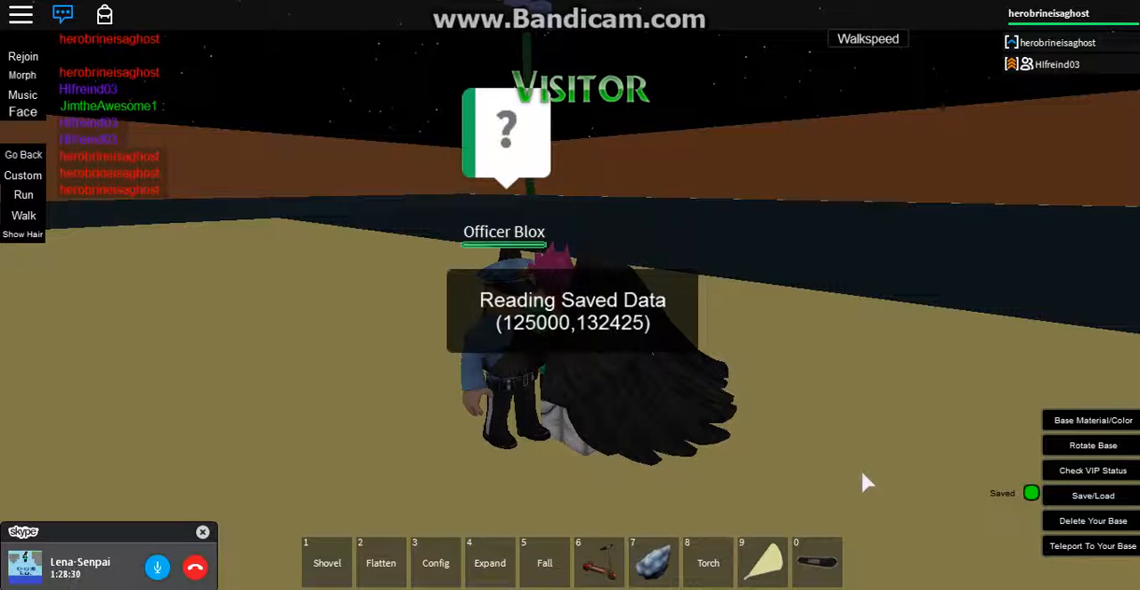
pyautogui.click(1091, 496)
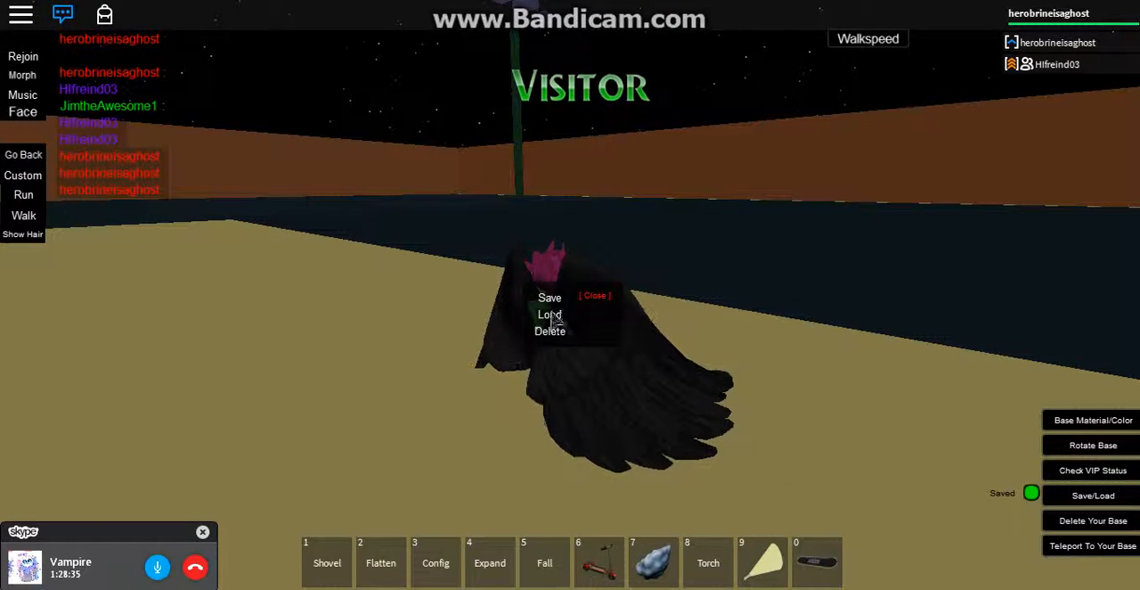
# Load the saved Visitor base creation from the Save/Load menu.
pyautogui.click(547, 314)
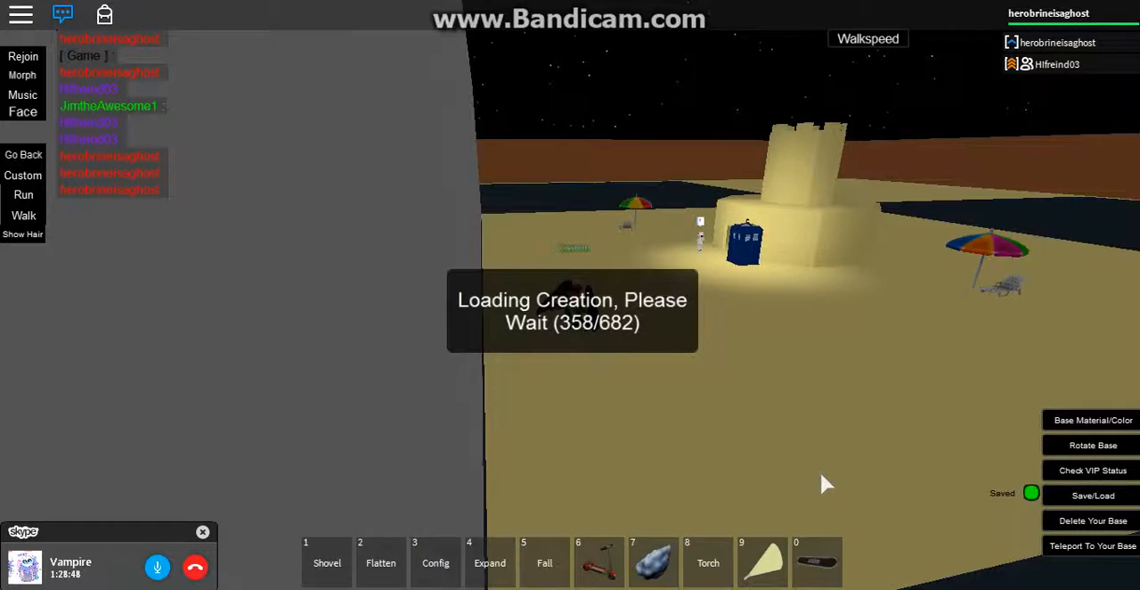
pyautogui.moveTo(825, 483)
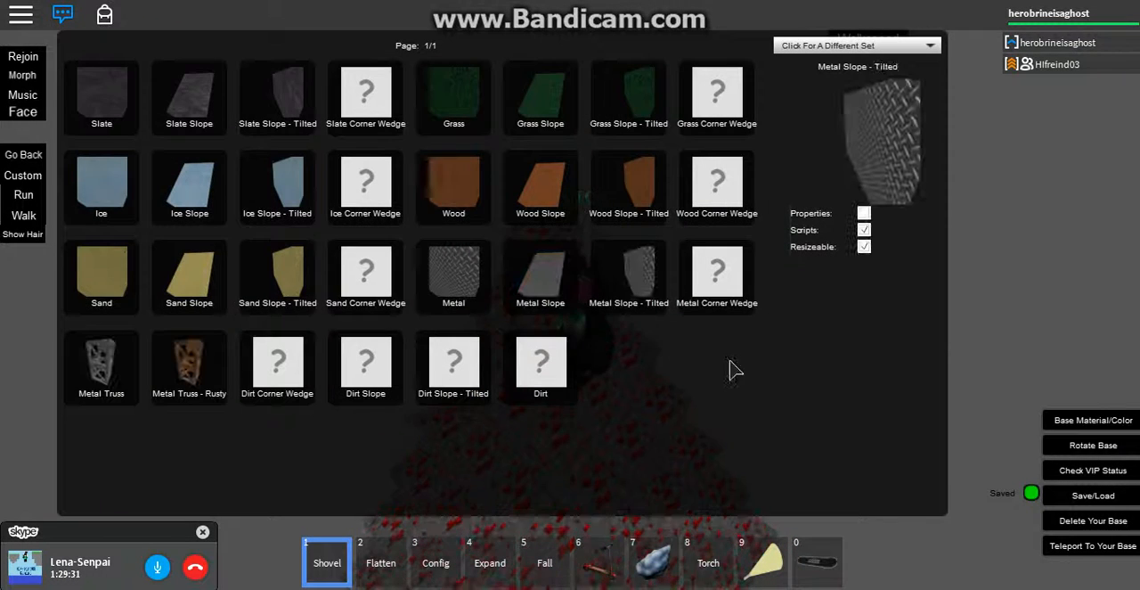
# Switch the catalog to the Minecraft block set and pick Coal Ore on page 2.
pyautogui.click(717, 94)
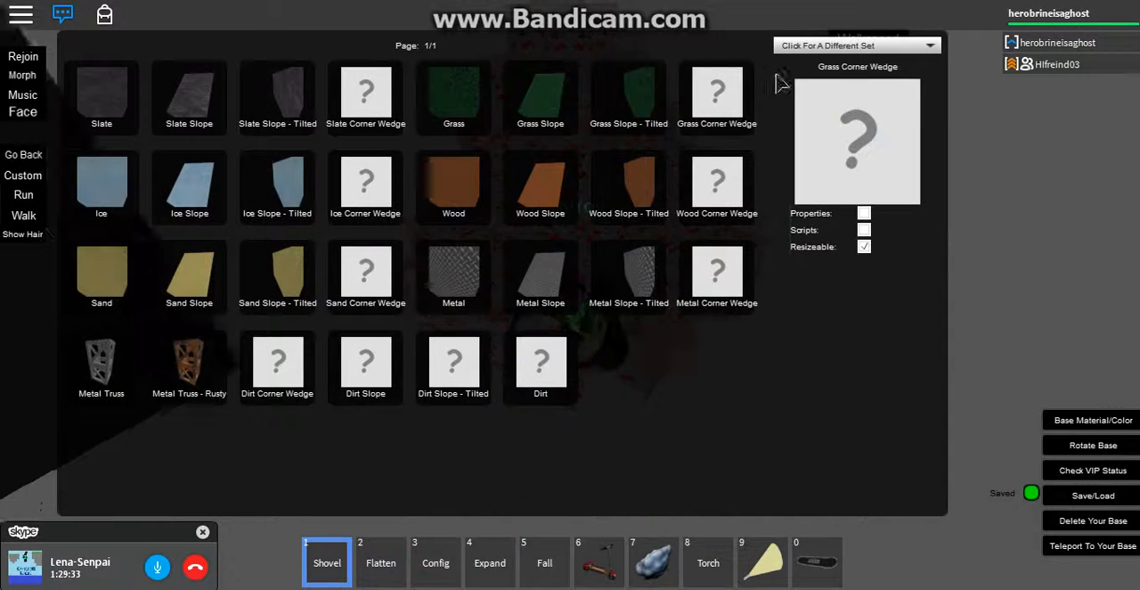
pyautogui.click(857, 45)
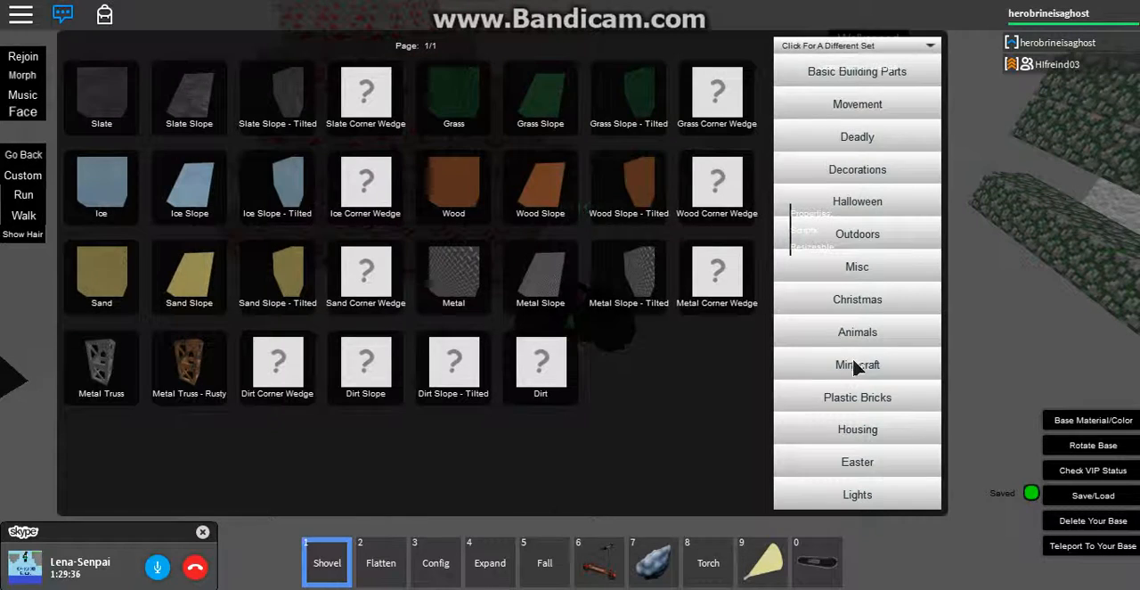
pyautogui.click(857, 364)
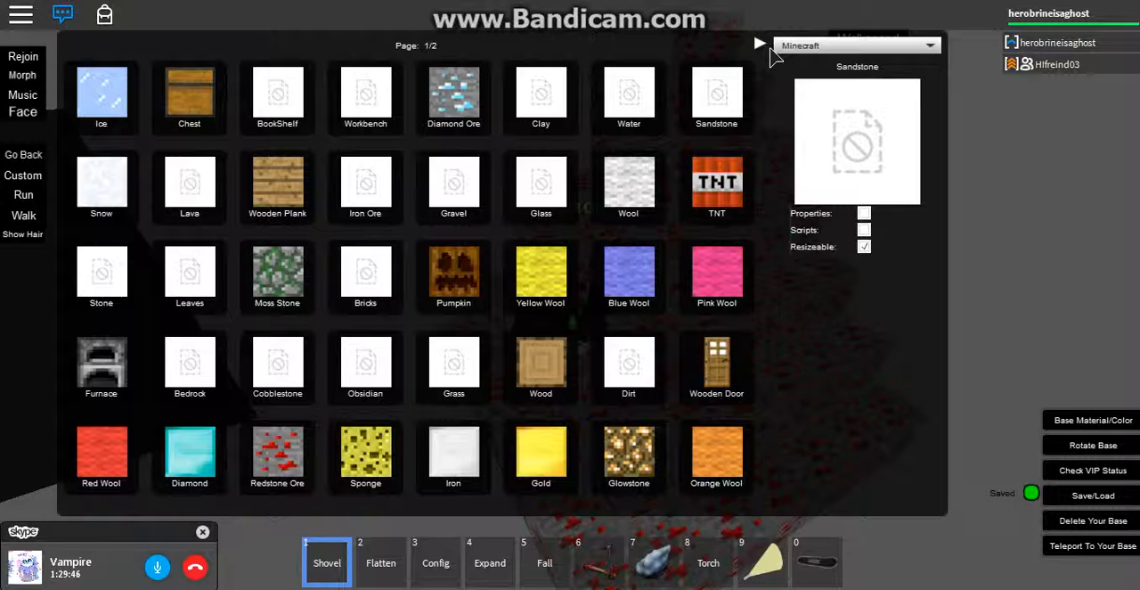
pyautogui.click(757, 43)
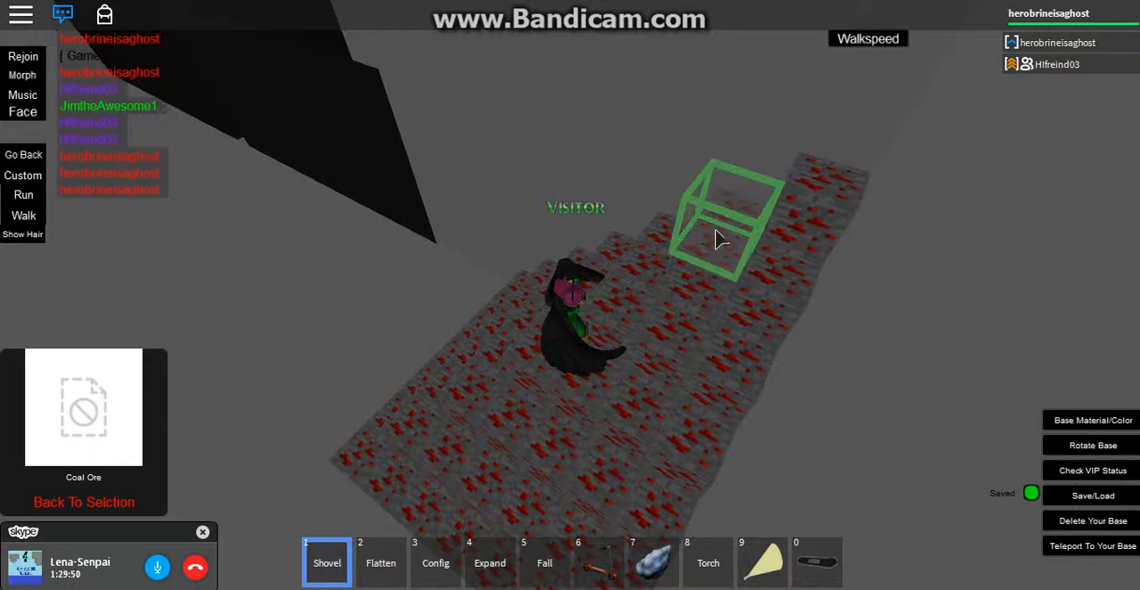
# Return to the first page of Minecraft blocks and browse several block tiles.
pyautogui.click(381, 562)
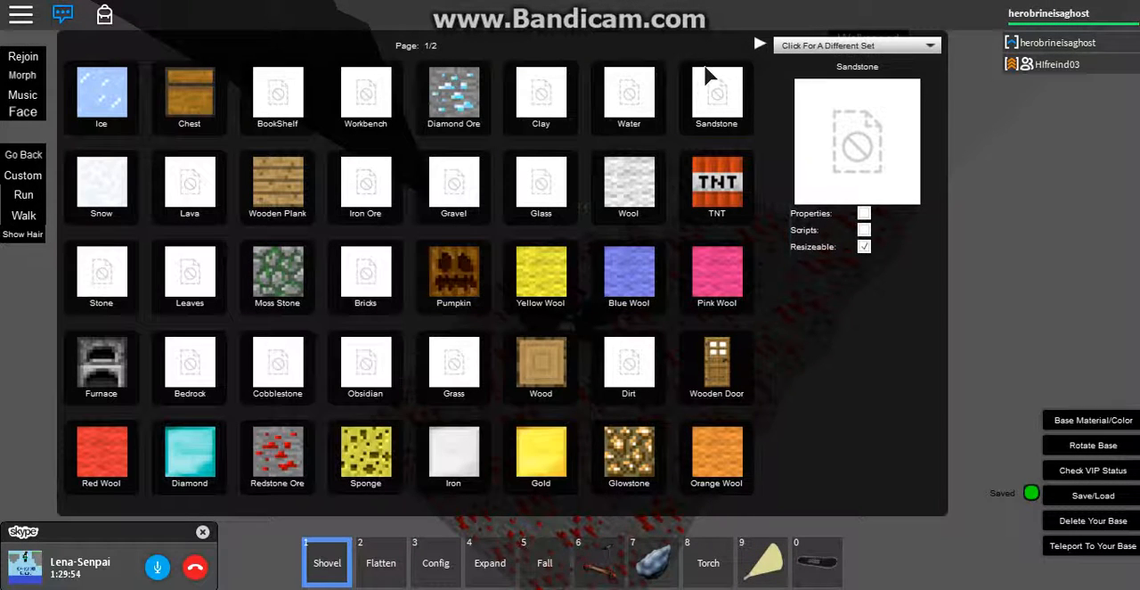
pyautogui.moveTo(760, 42)
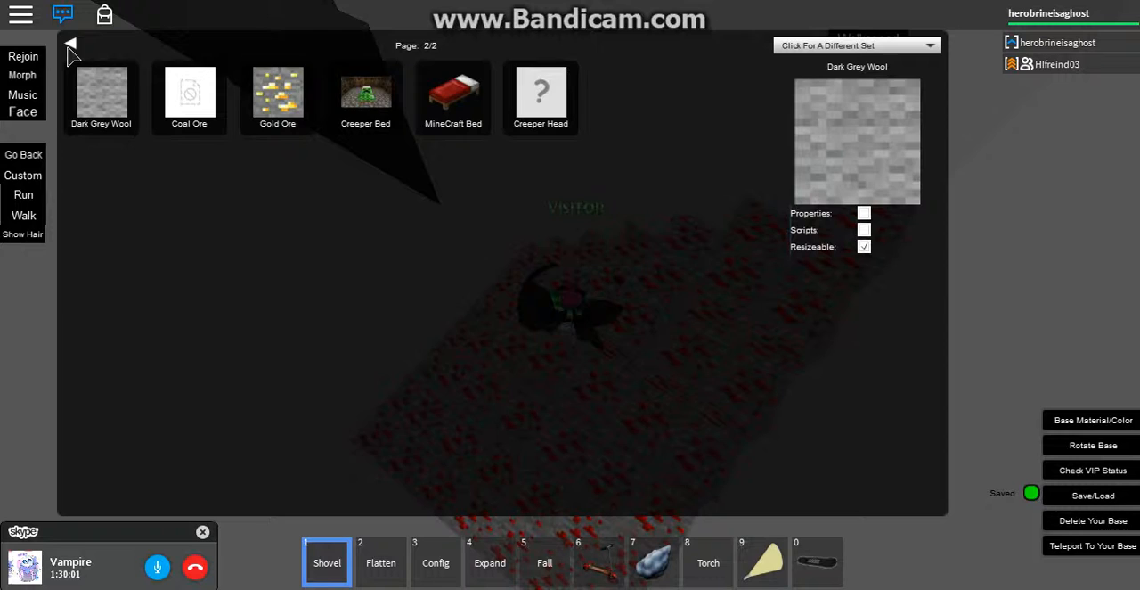
pyautogui.click(70, 46)
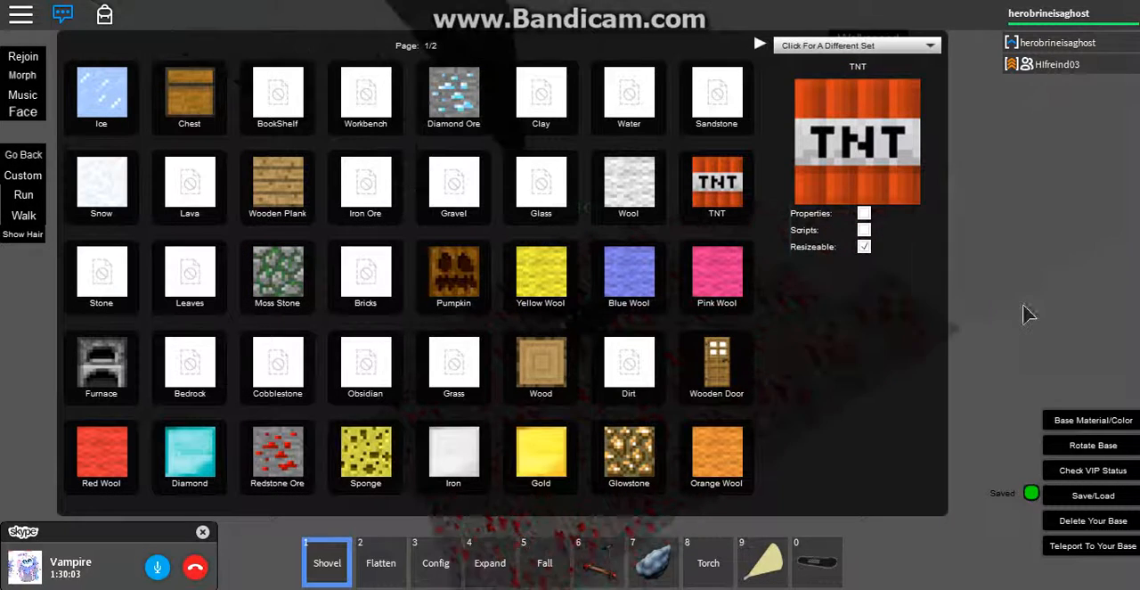
pyautogui.click(629, 276)
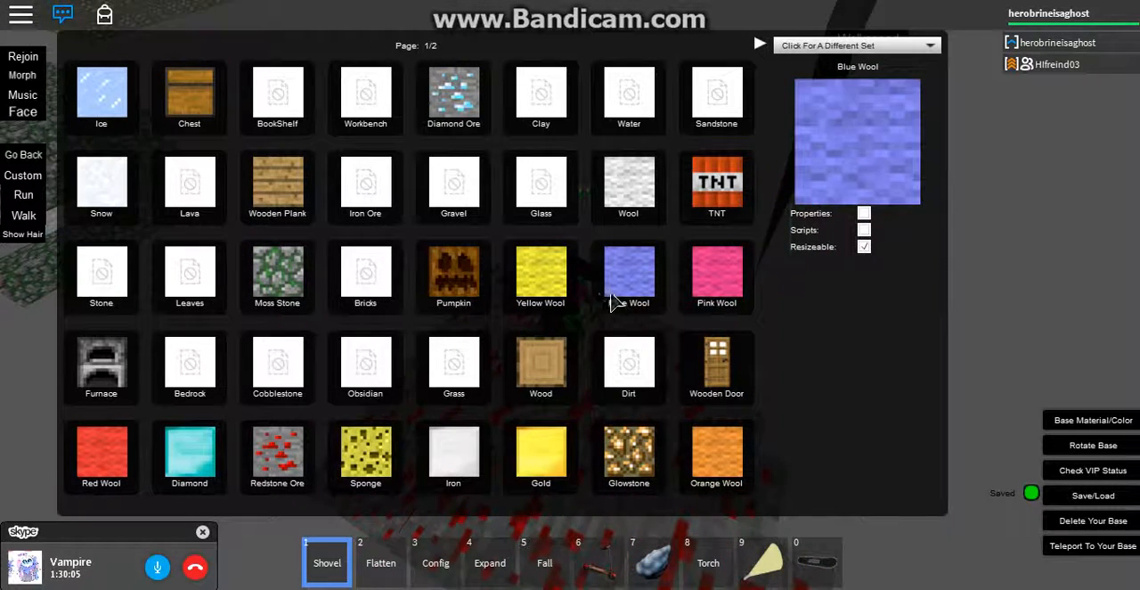
pyautogui.click(541, 187)
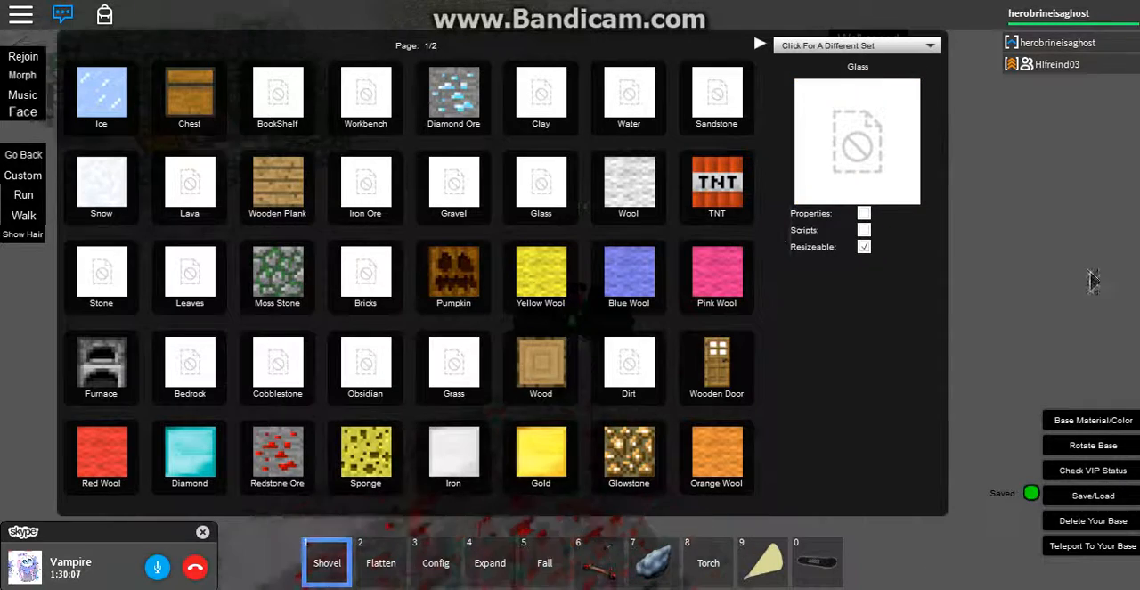
pyautogui.click(453, 182)
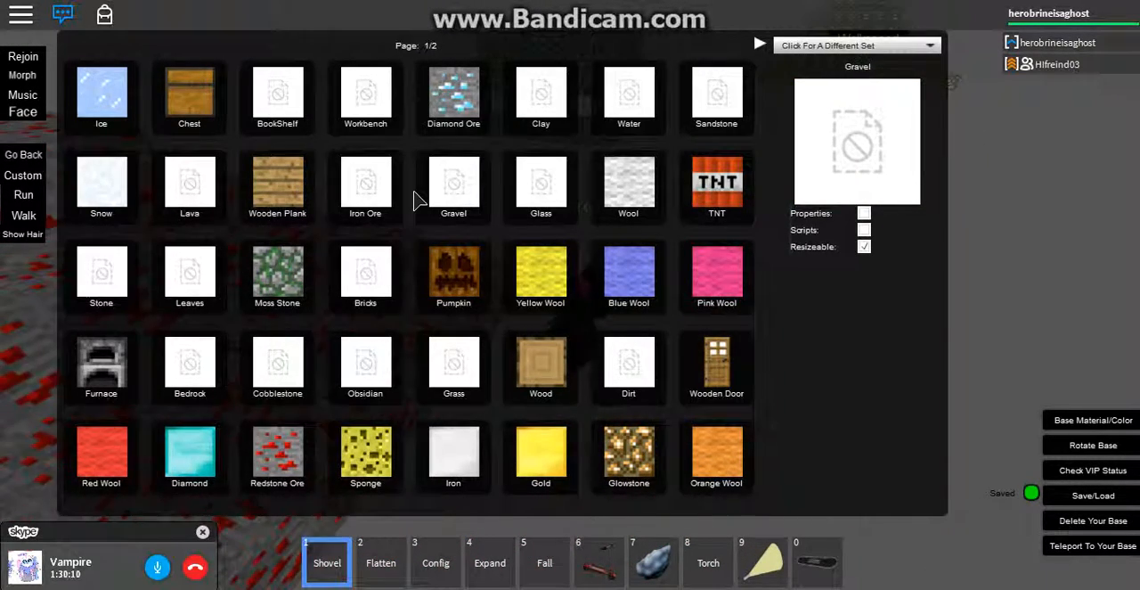
pyautogui.click(366, 184)
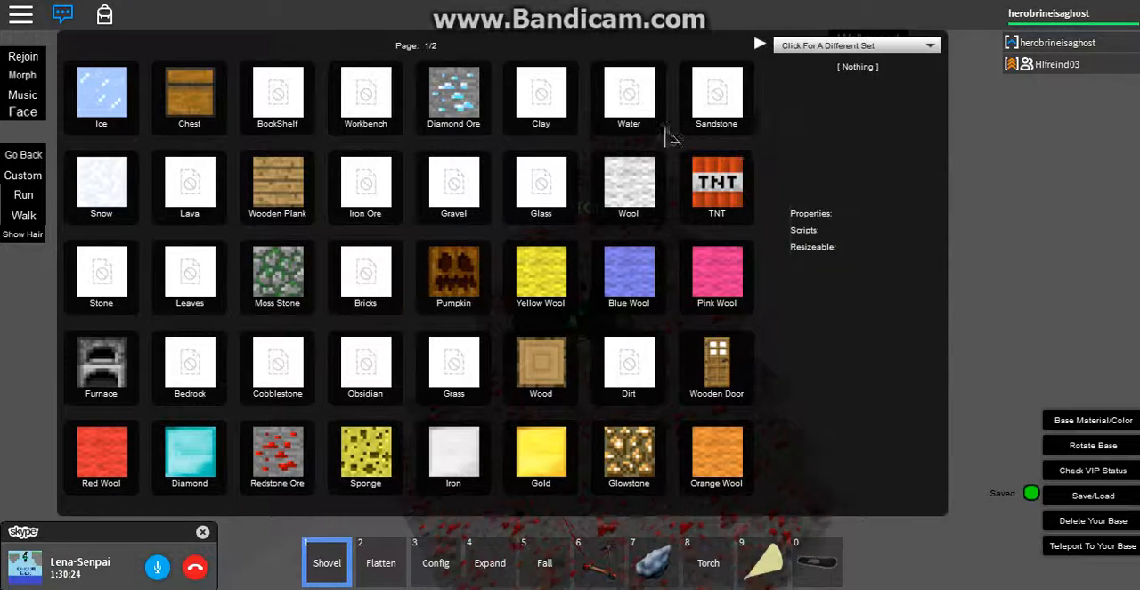
# Preview Blue Wool, Glowstone and Sponge, then select Iron as the building block.
pyautogui.click(715, 94)
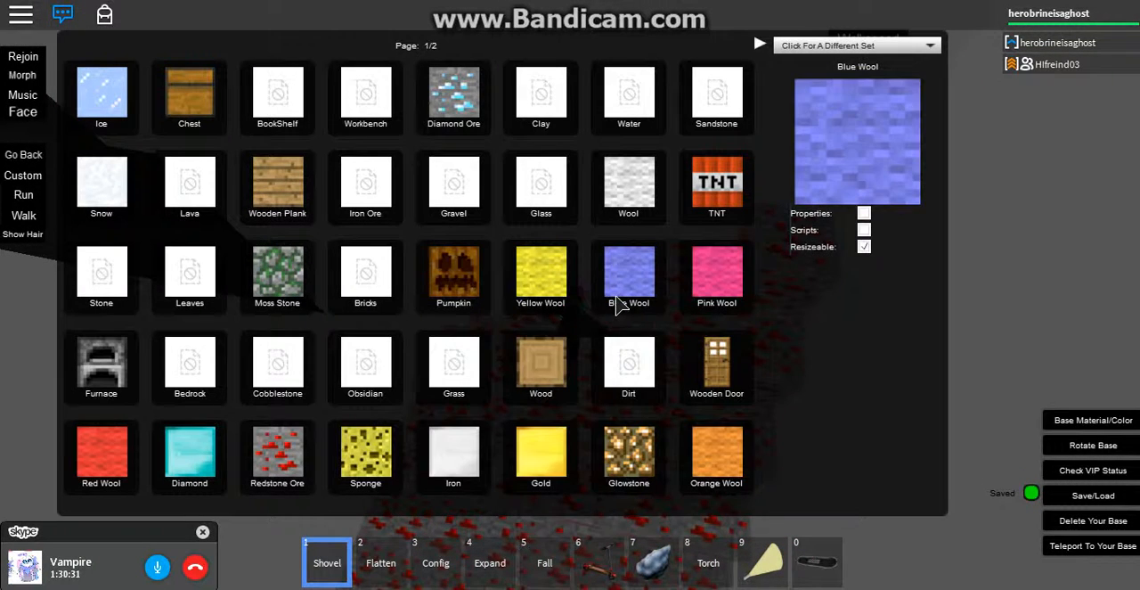
pyautogui.click(715, 98)
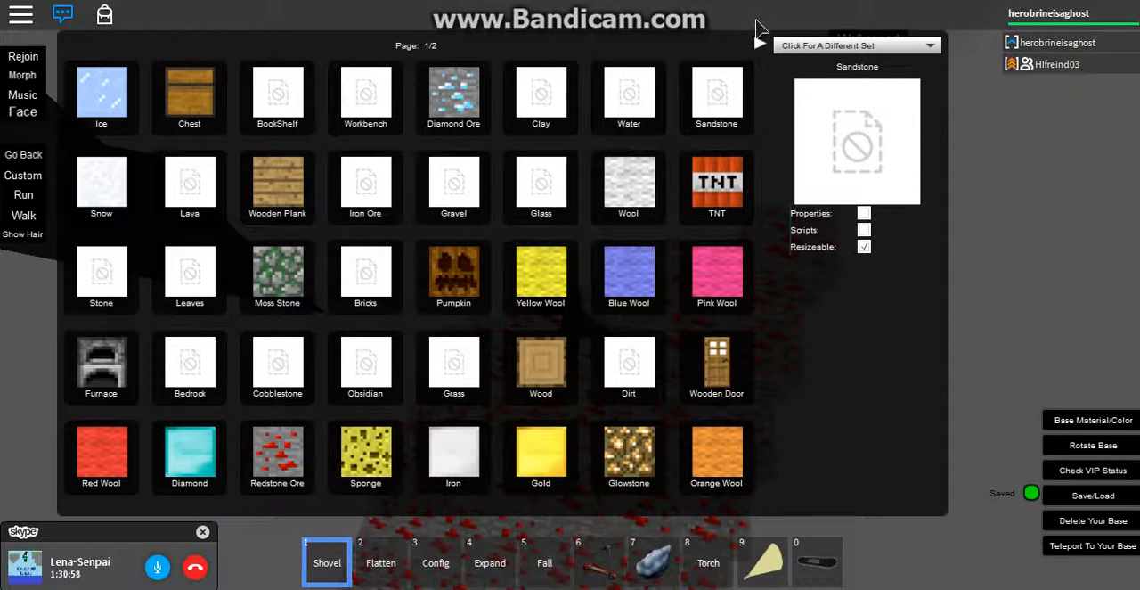
pyautogui.click(716, 183)
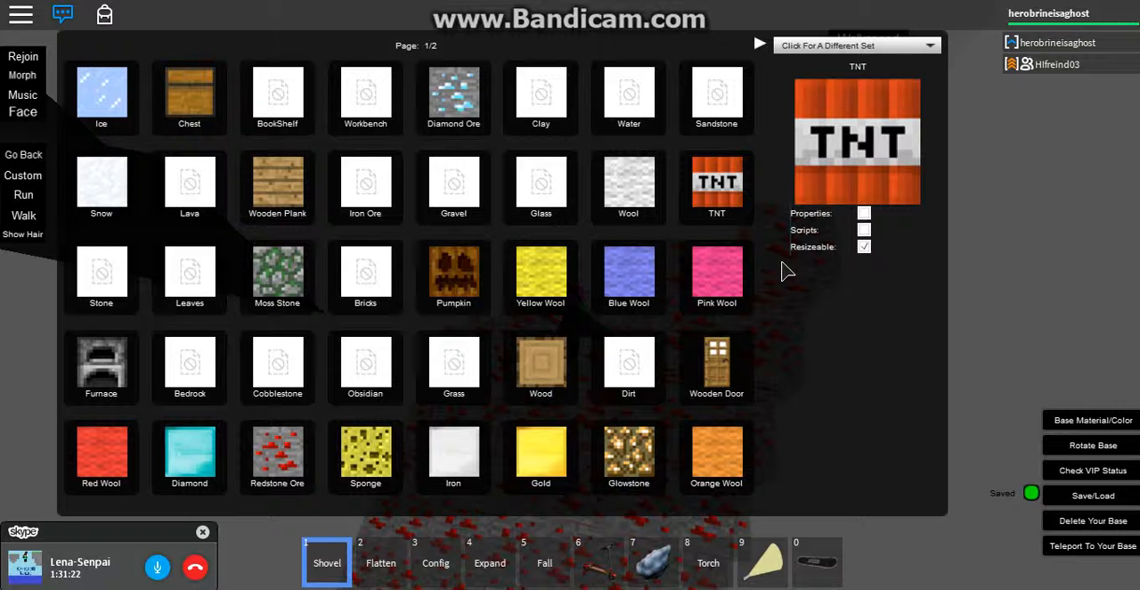
pyautogui.click(628, 457)
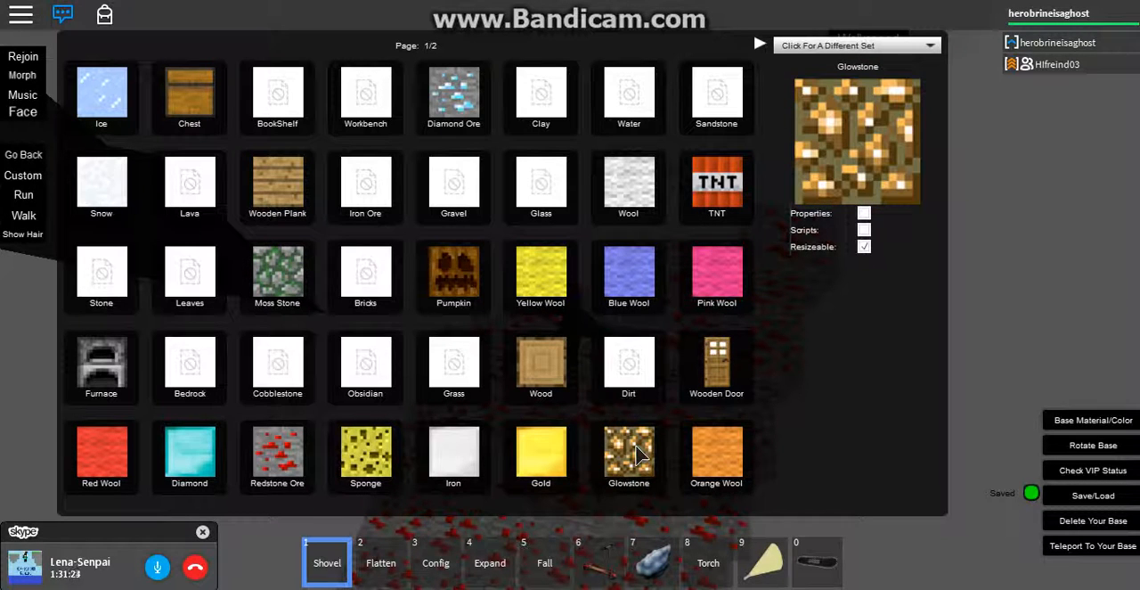
pyautogui.click(365, 457)
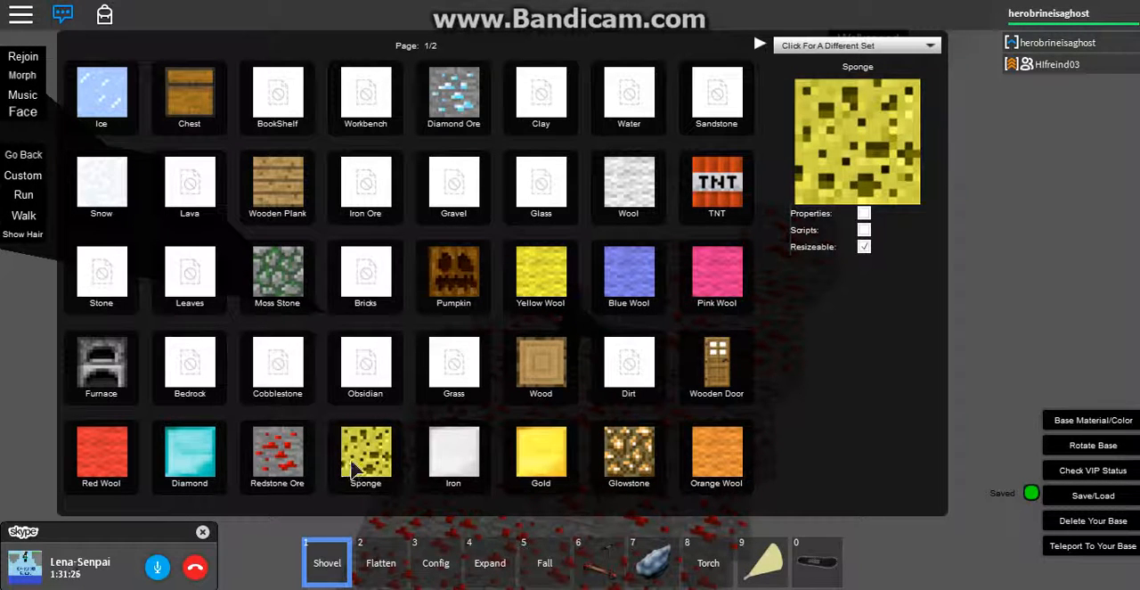
pyautogui.click(451, 457)
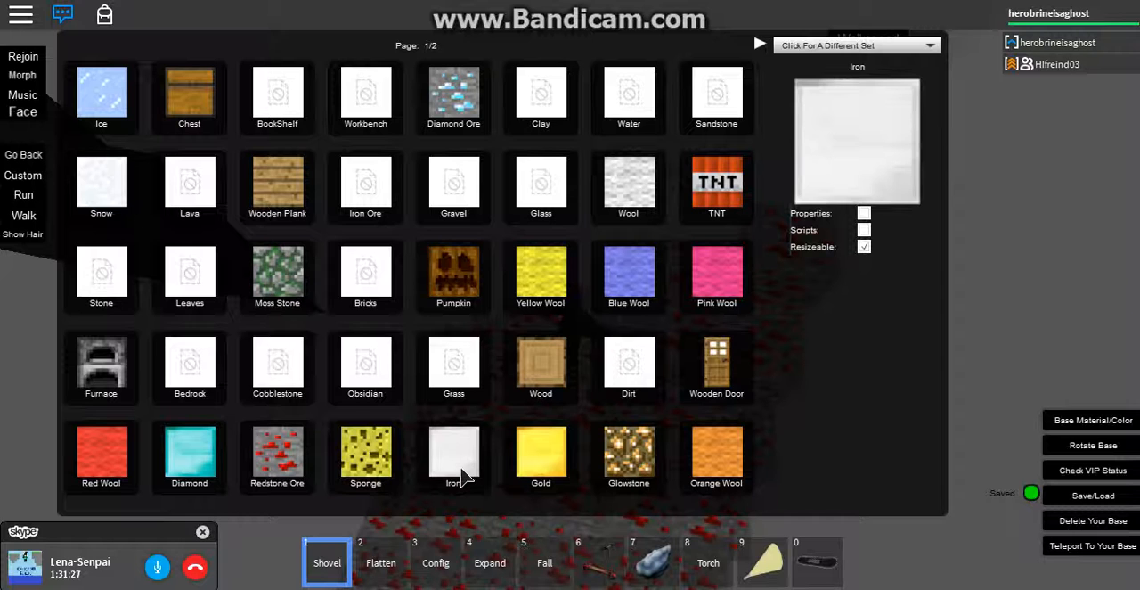
pyautogui.click(453, 457)
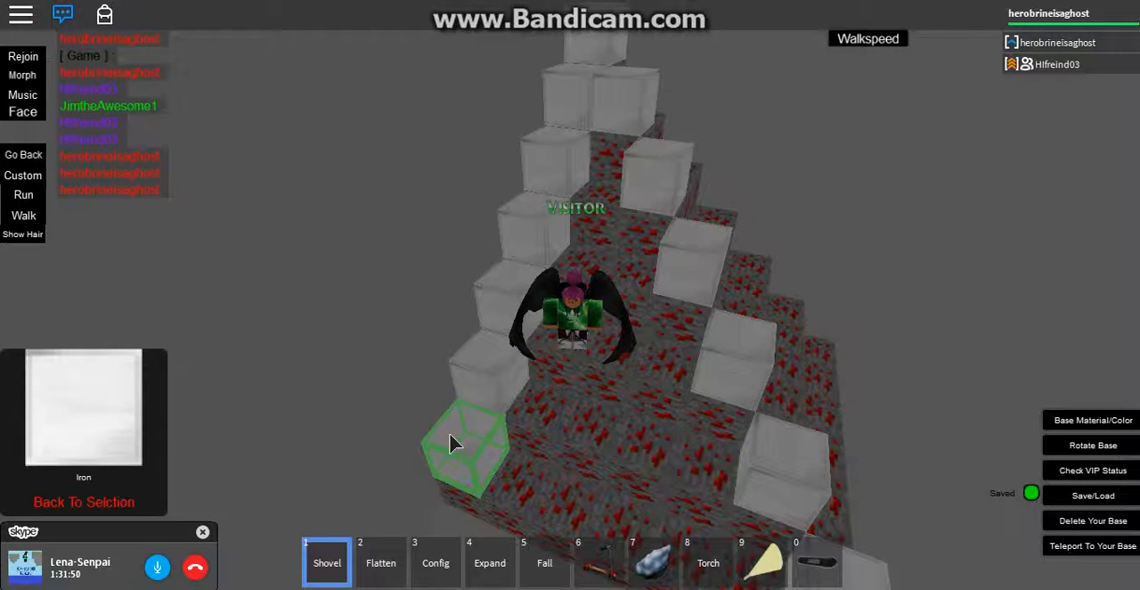
# Place an iron block at the wall's front corner on the redstone-ore floor.
pyautogui.click(381, 562)
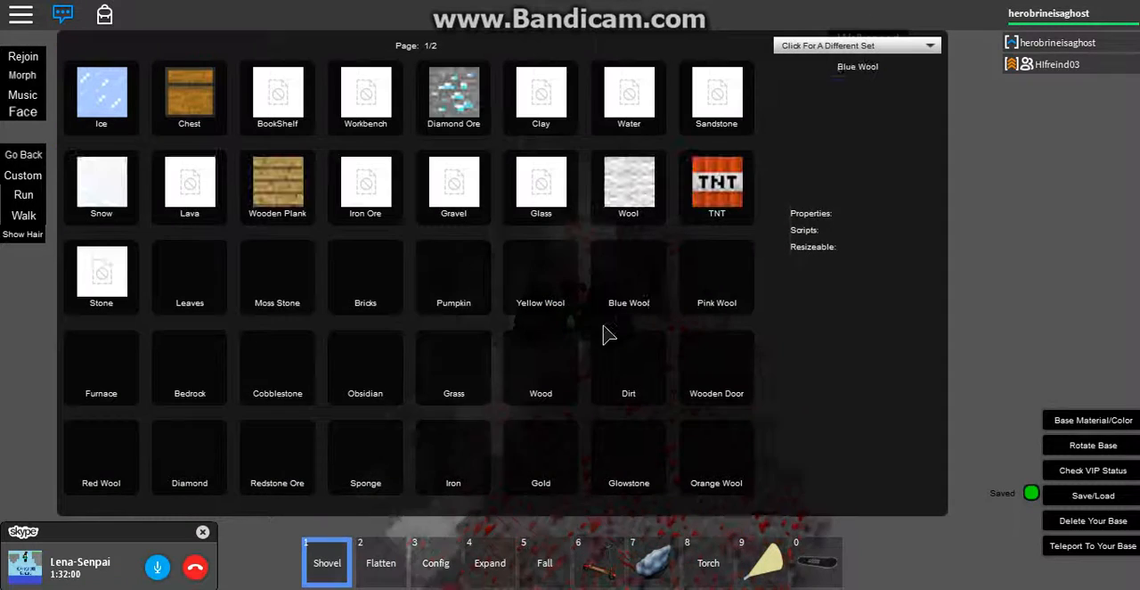
# Preview the Moss Stone block, then pick Iron as the building block again.
pyautogui.click(277, 271)
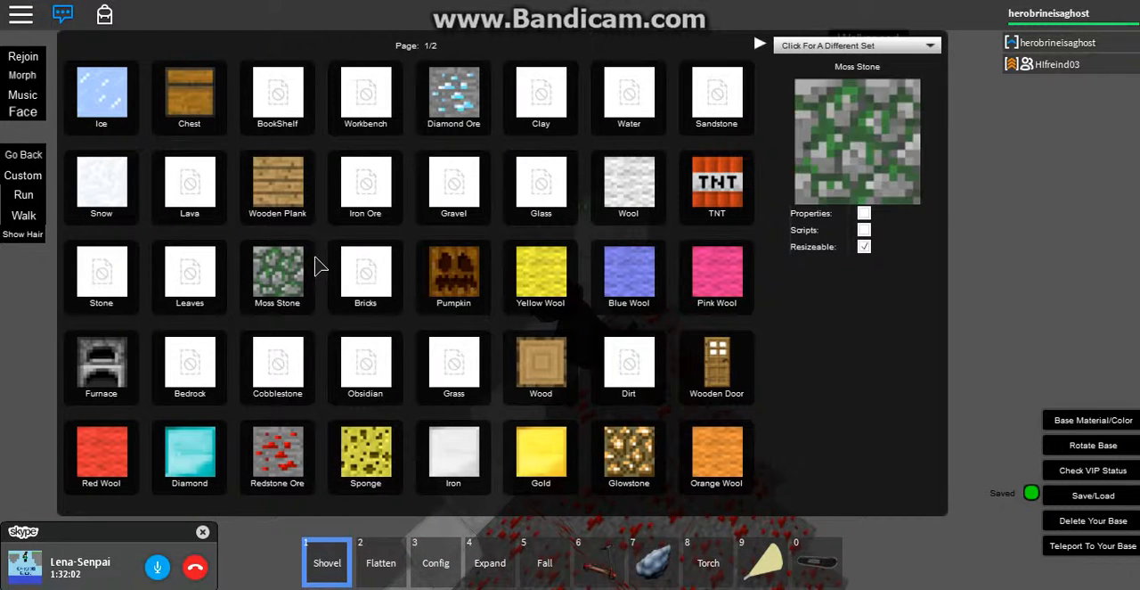
pyautogui.click(453, 457)
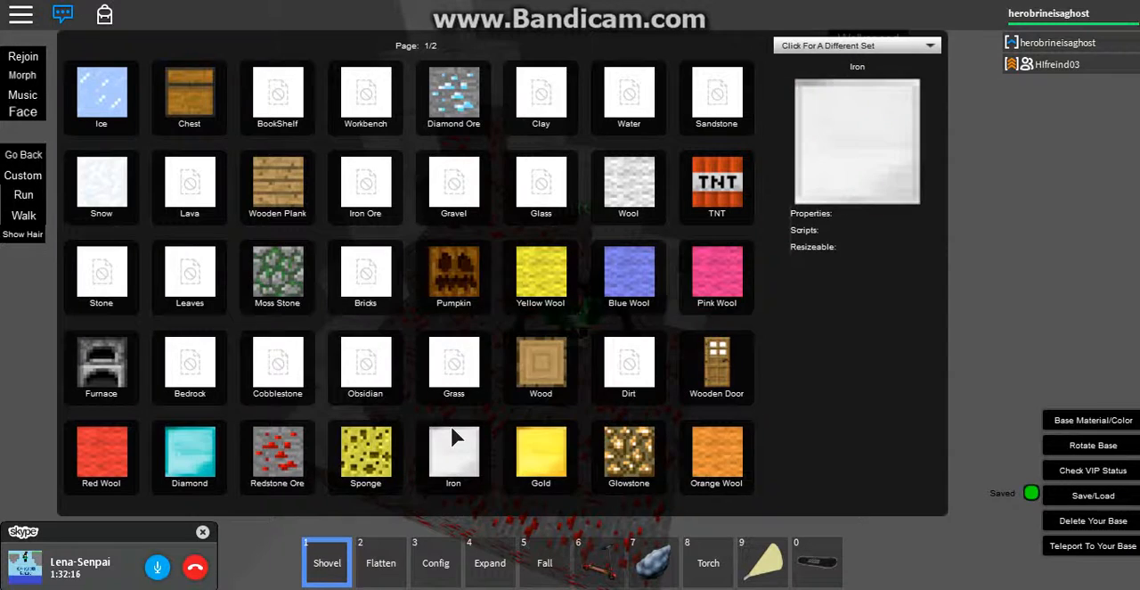
pyautogui.click(452, 457)
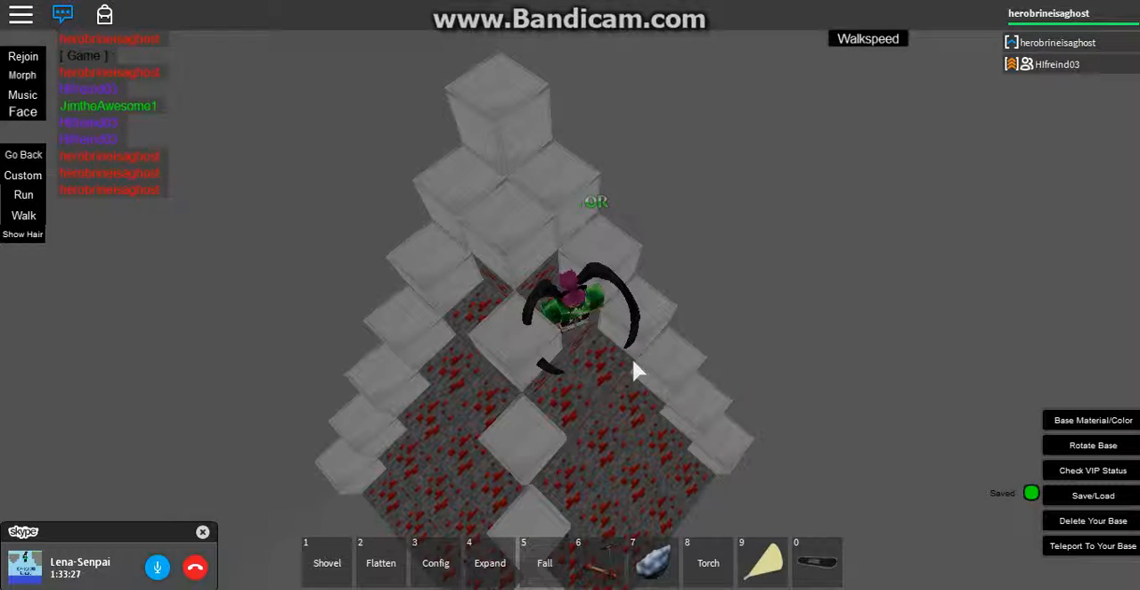
# Stack another iron block onto the wall to raise it higher.
pyautogui.click(379, 560)
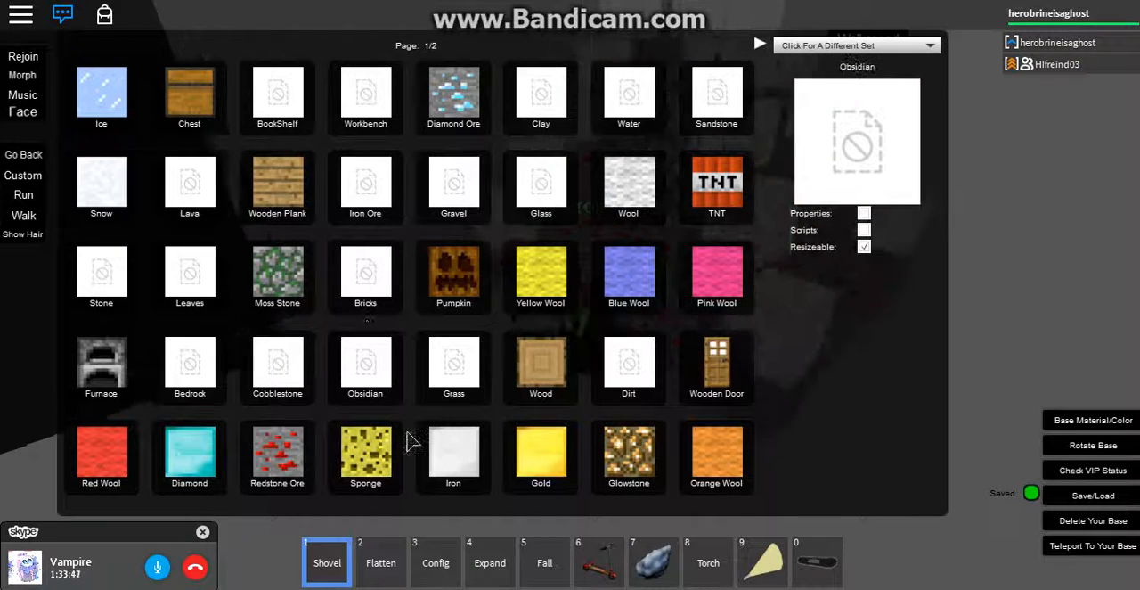
pyautogui.click(452, 456)
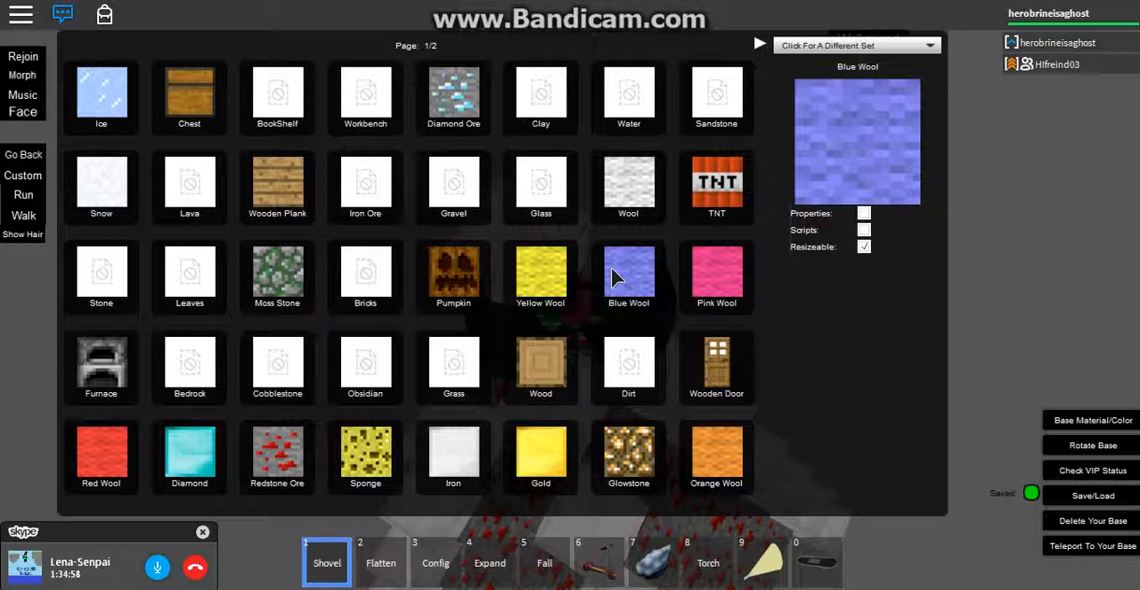
pyautogui.click(716, 365)
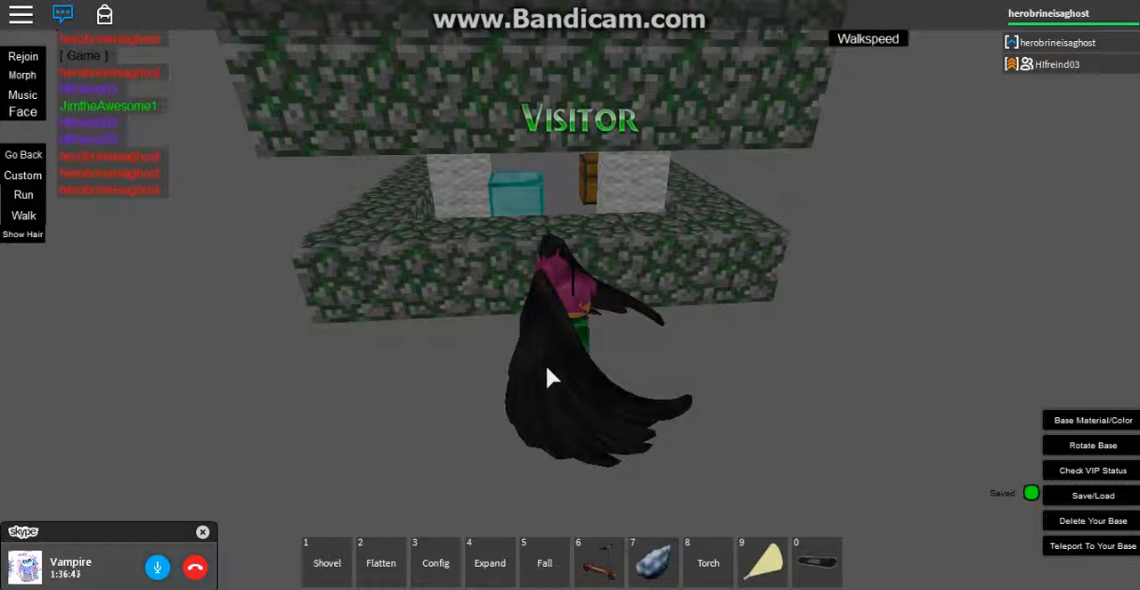
pyautogui.moveTo(878, 131)
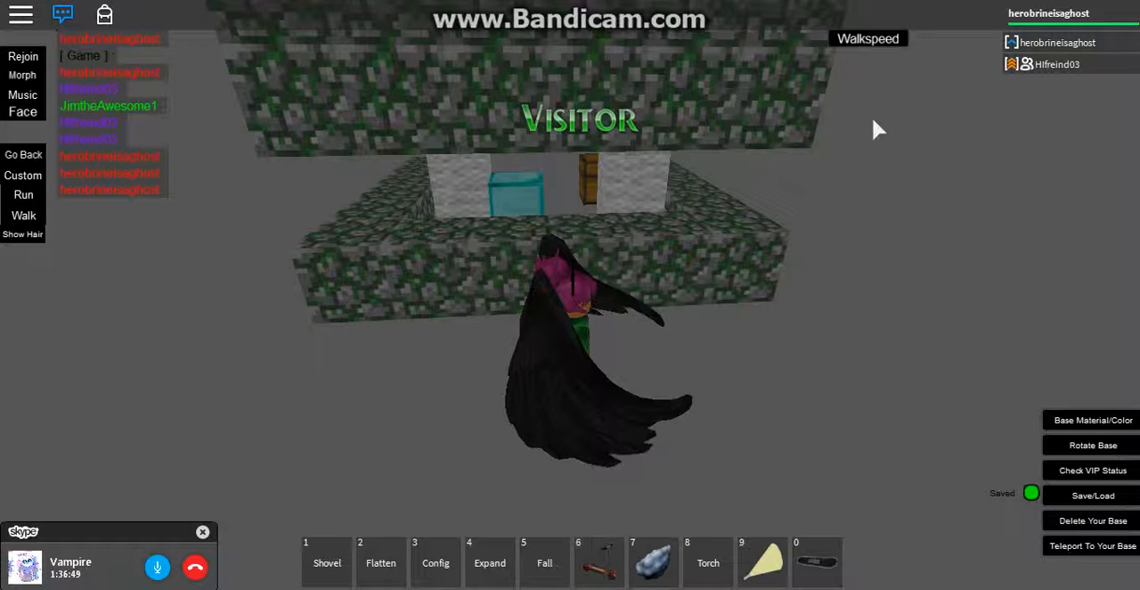